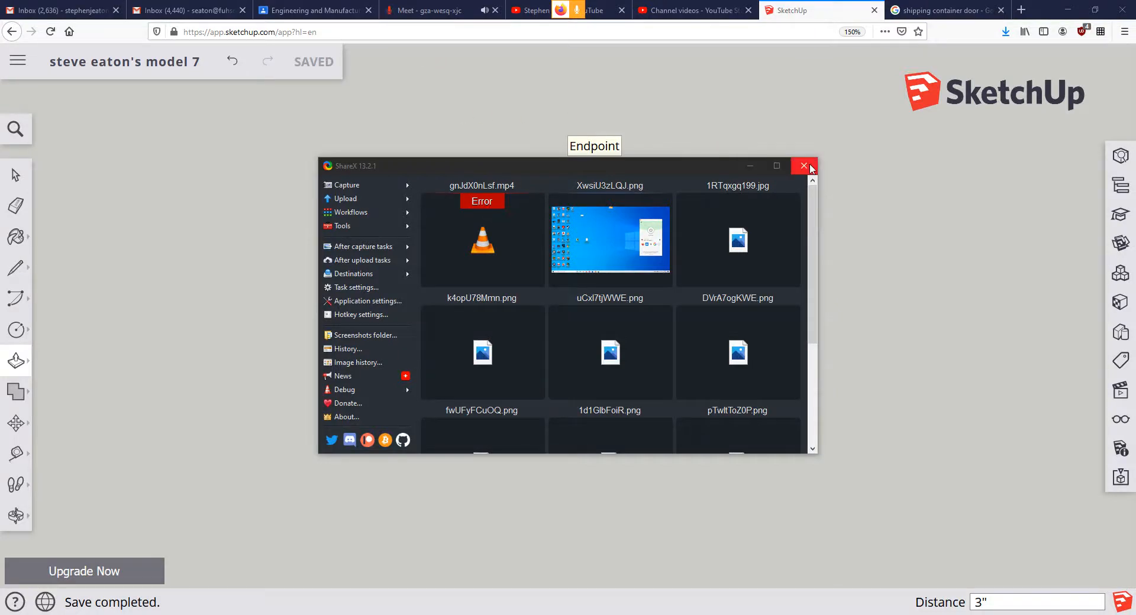
Step: Close the ShareX window and switch to the shipping container reference photo tab
left_click(802, 166)
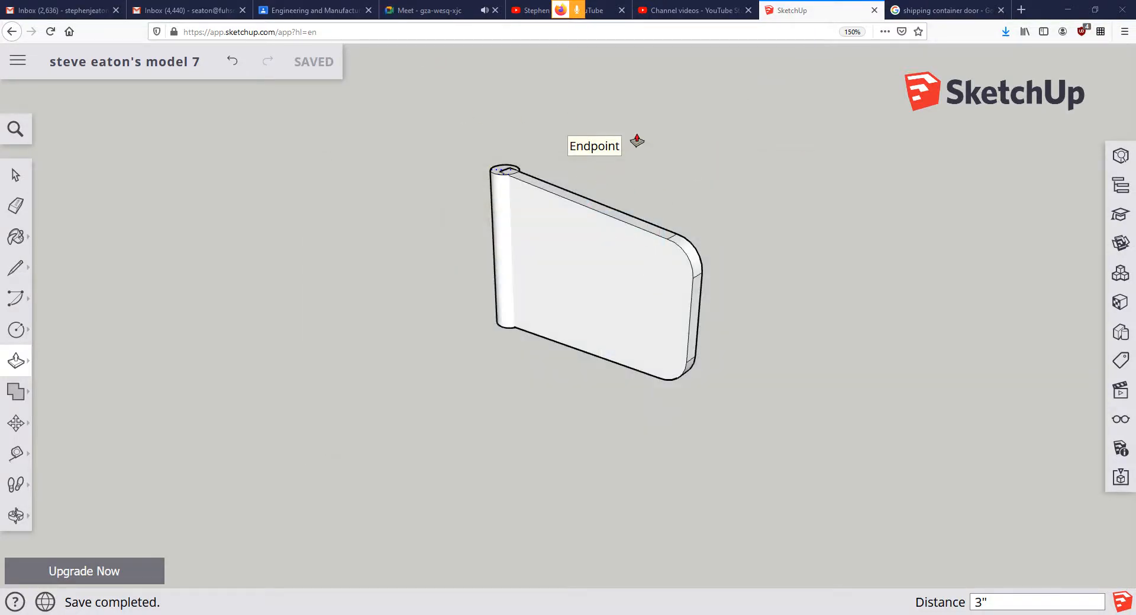
left_click(946, 9)
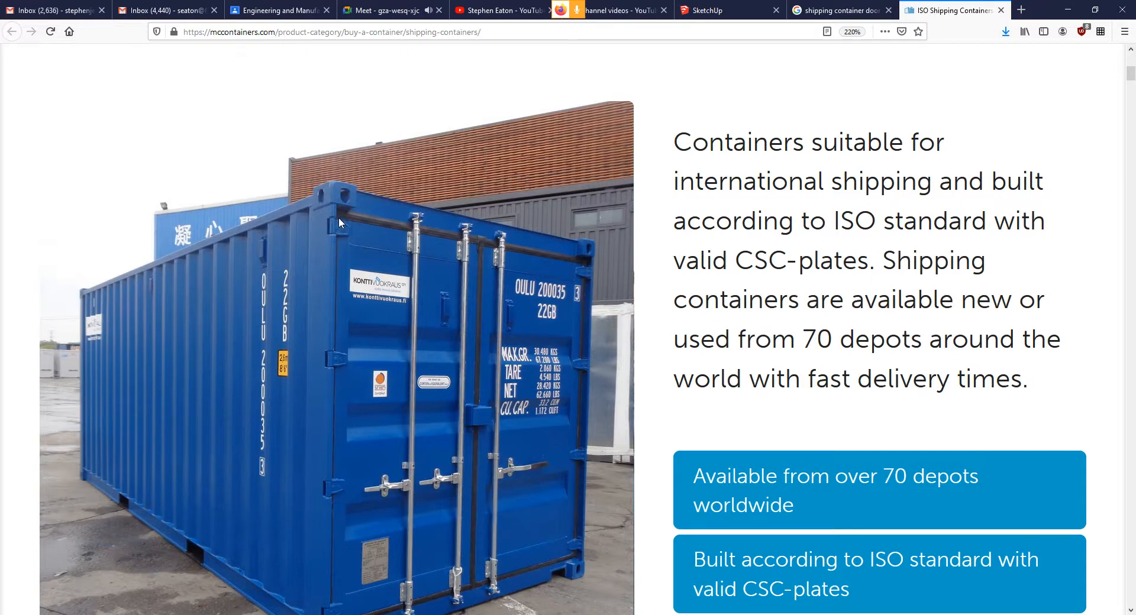
mouse_move(376, 398)
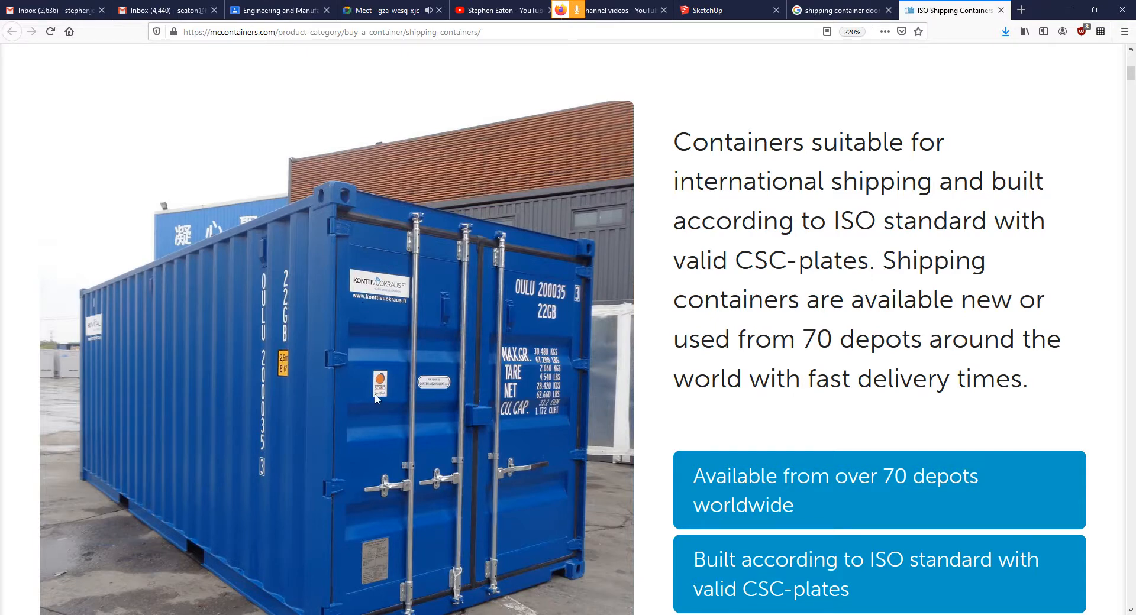
scroll("down", 3)
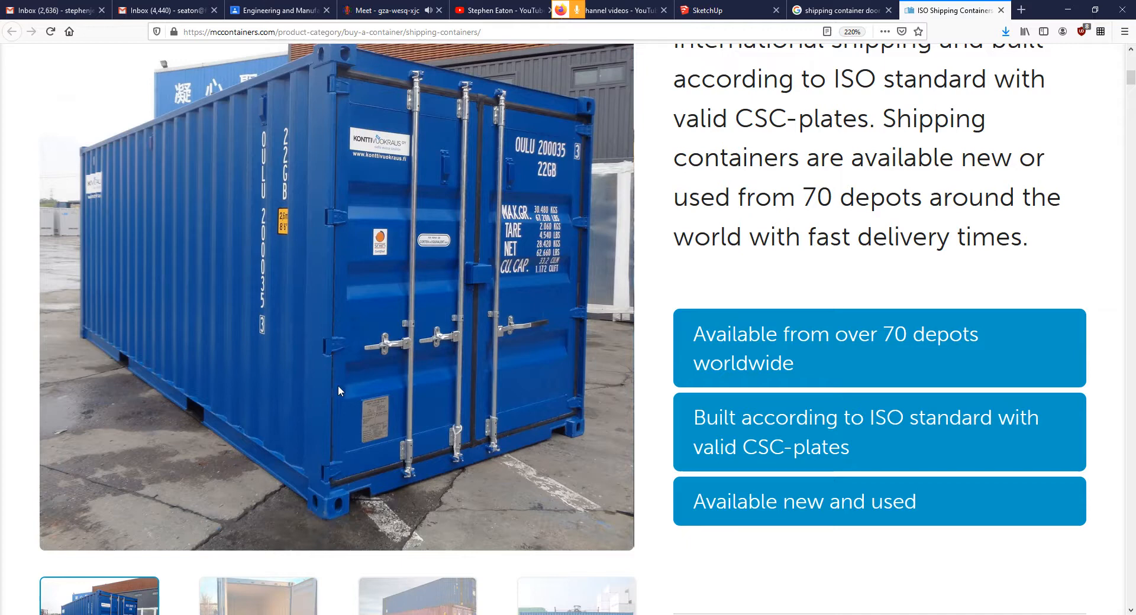
mouse_move(342, 313)
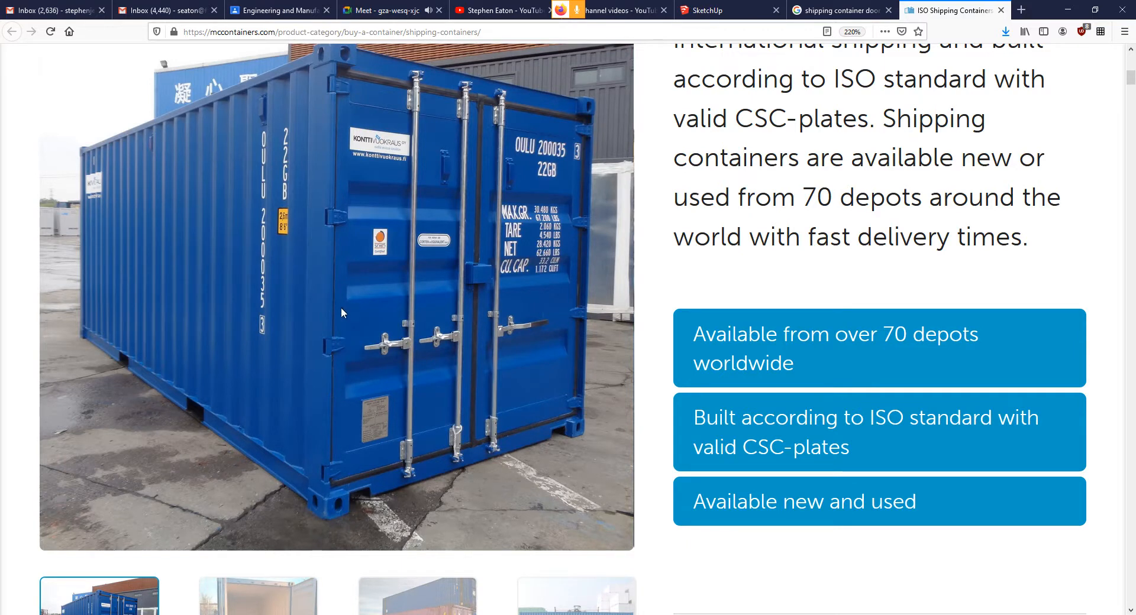
mouse_move(337, 302)
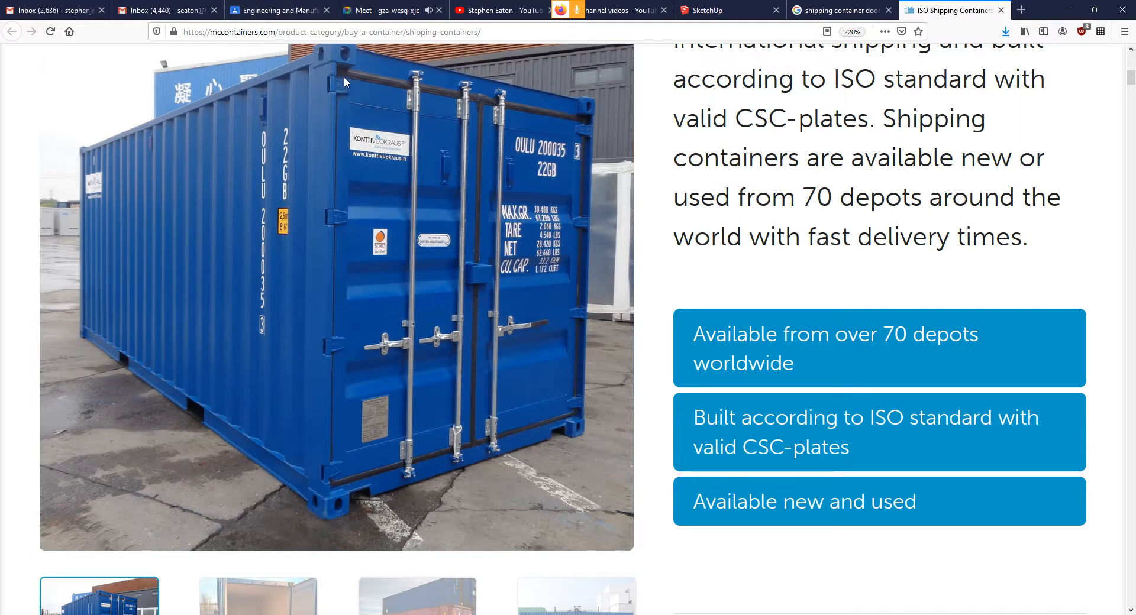
mouse_move(335, 86)
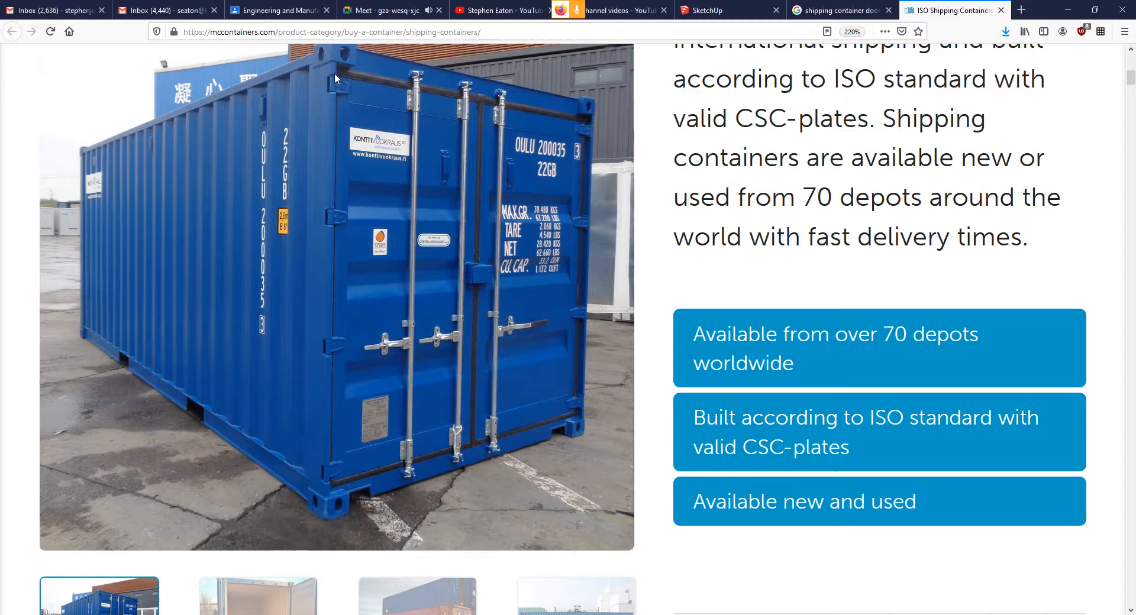
Step: Switch to the Google Classroom page holding the Hinge 2 reference drawing
left_click(276, 10)
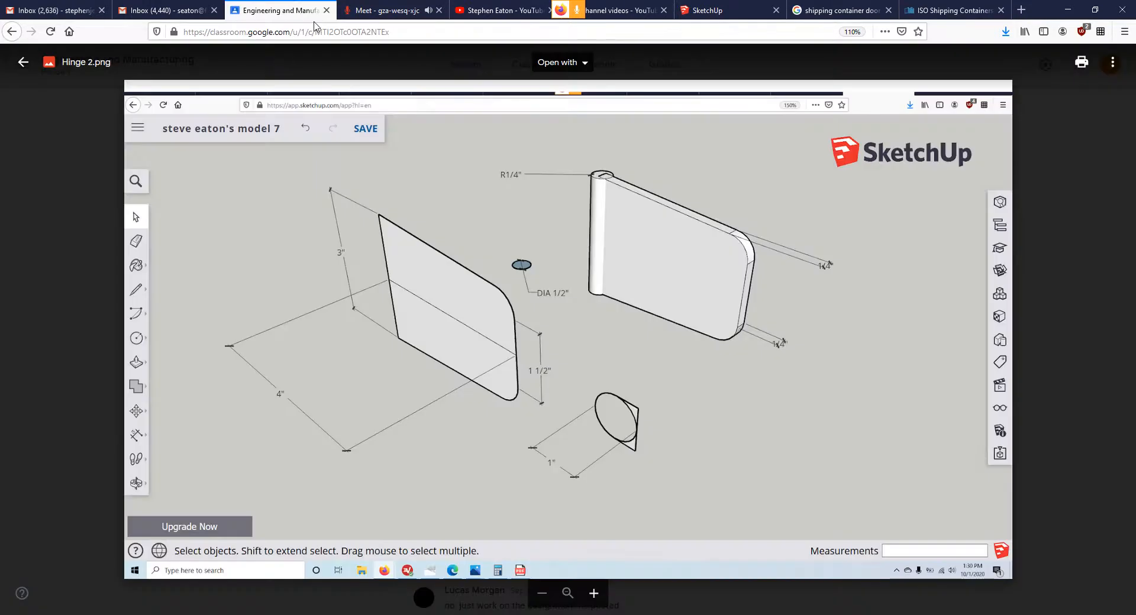
mouse_move(367, 283)
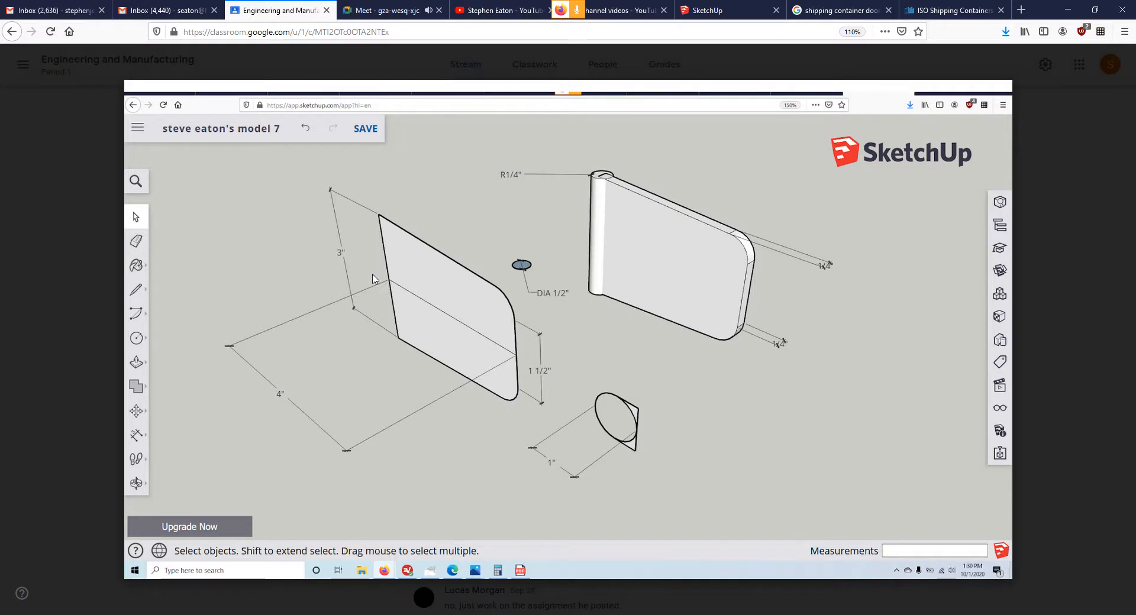
mouse_move(376, 194)
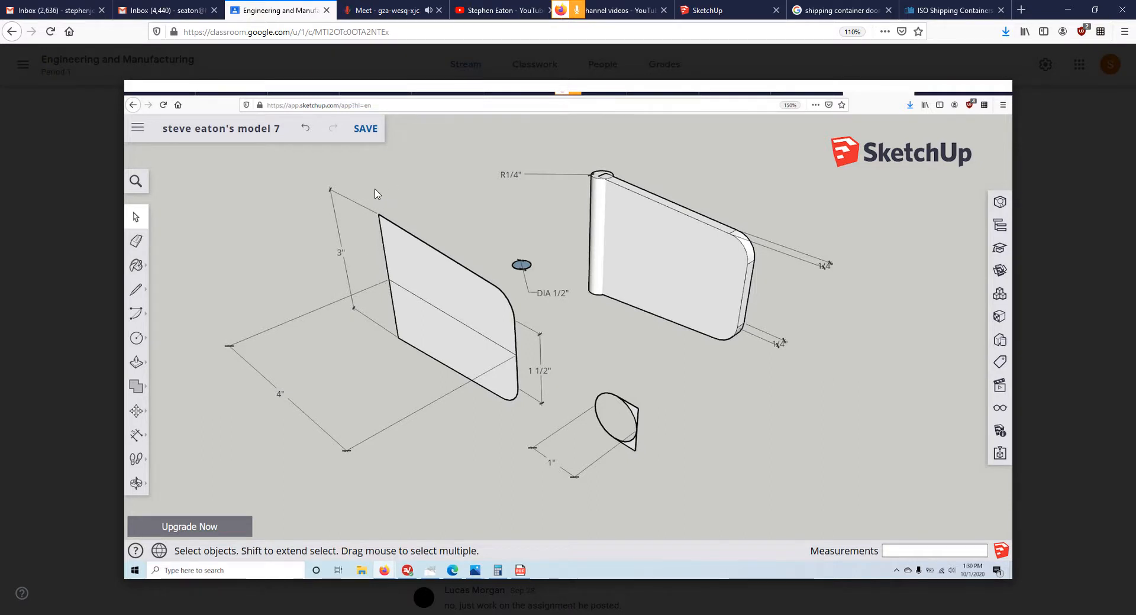
mouse_move(376, 228)
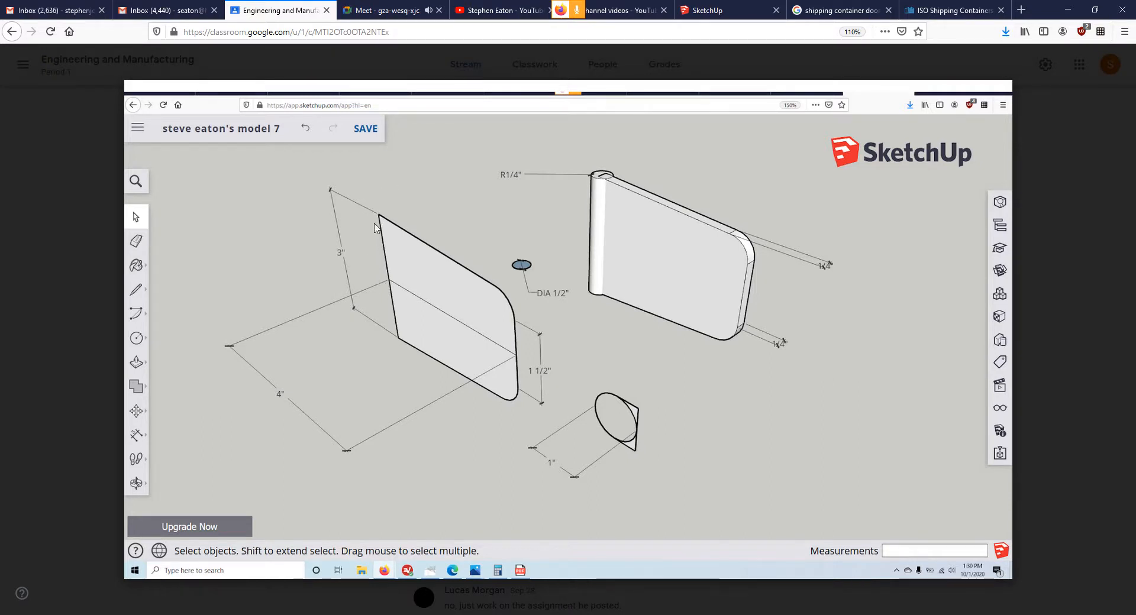
mouse_move(382, 276)
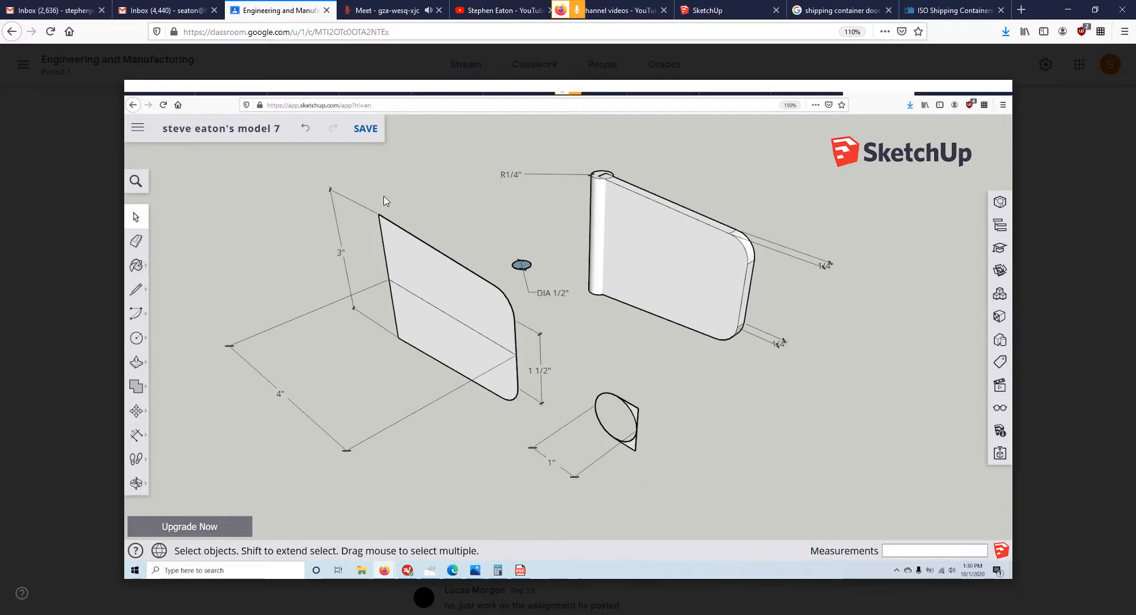
Step: View the Hinge 2 drawing full size, then return to the SketchUp model and start the door rectangle
left_click(725, 10)
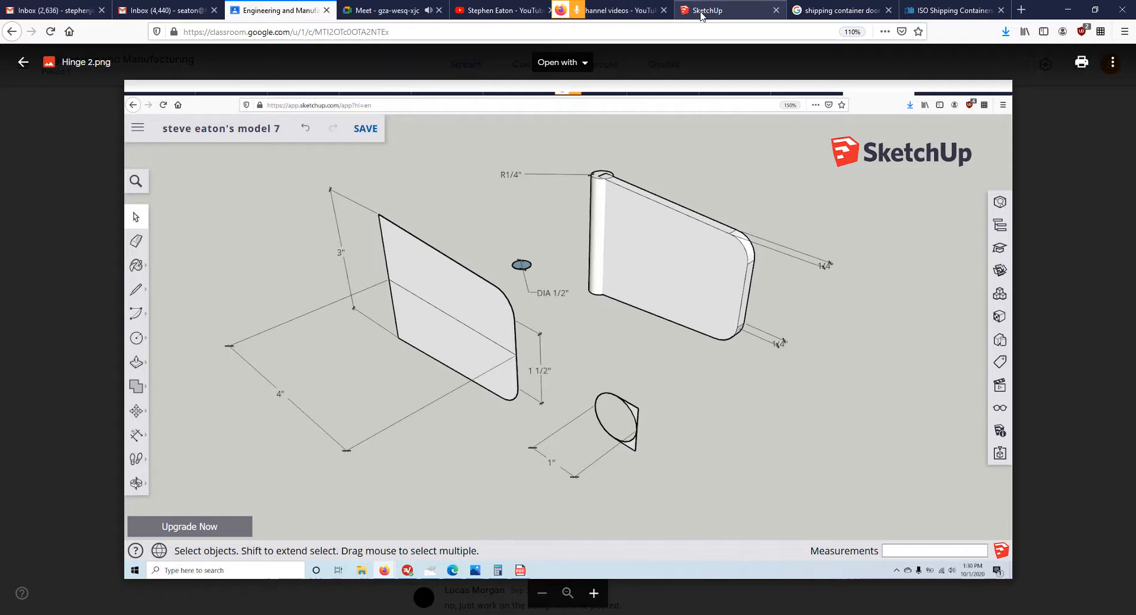
mouse_move(703, 15)
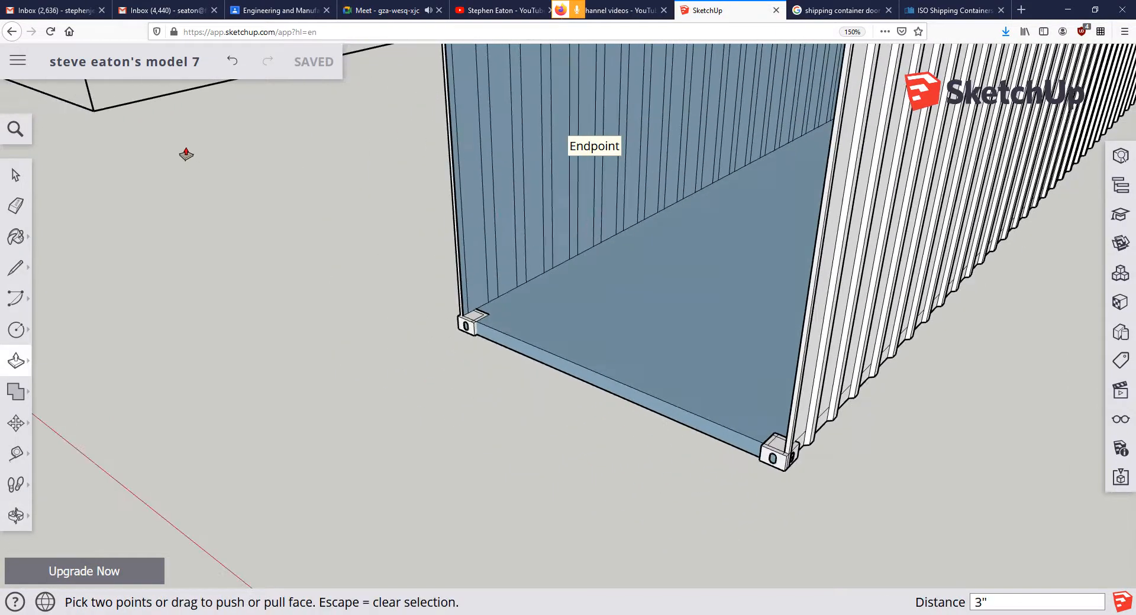
left_click(15, 175)
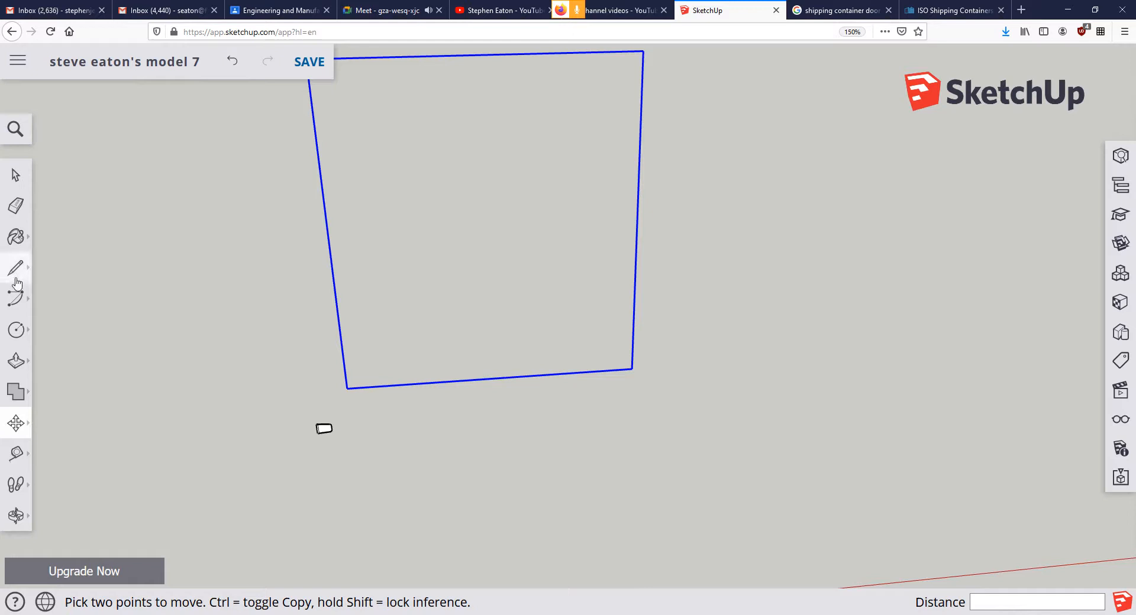
Step: Split the rectangle and Push/Pull the door panel out to 1/2 inch thickness
left_click(16, 267)
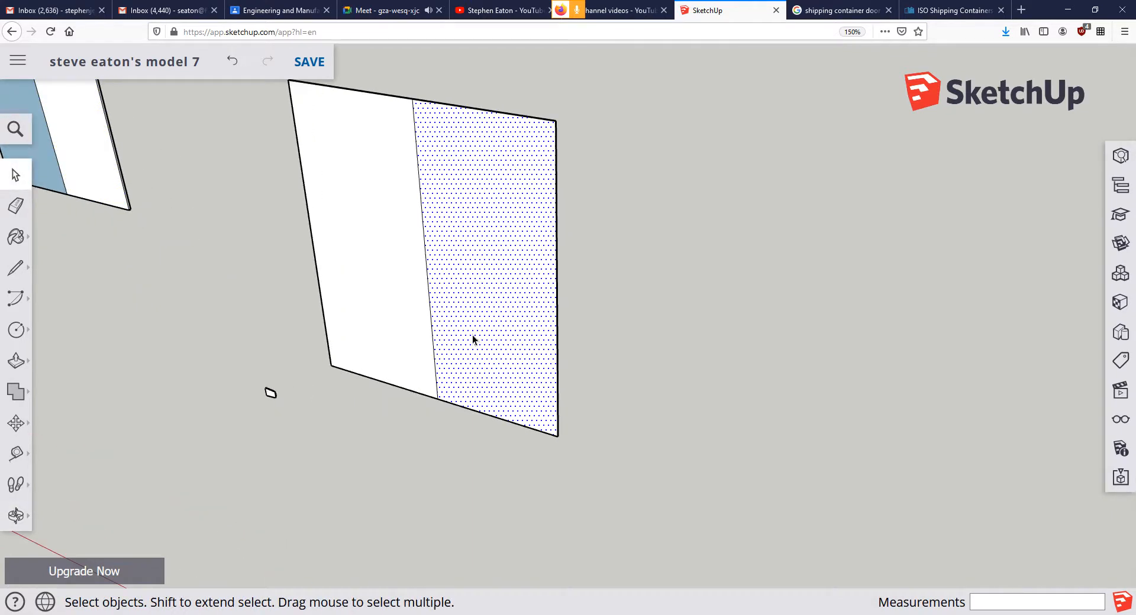
left_click(12, 361)
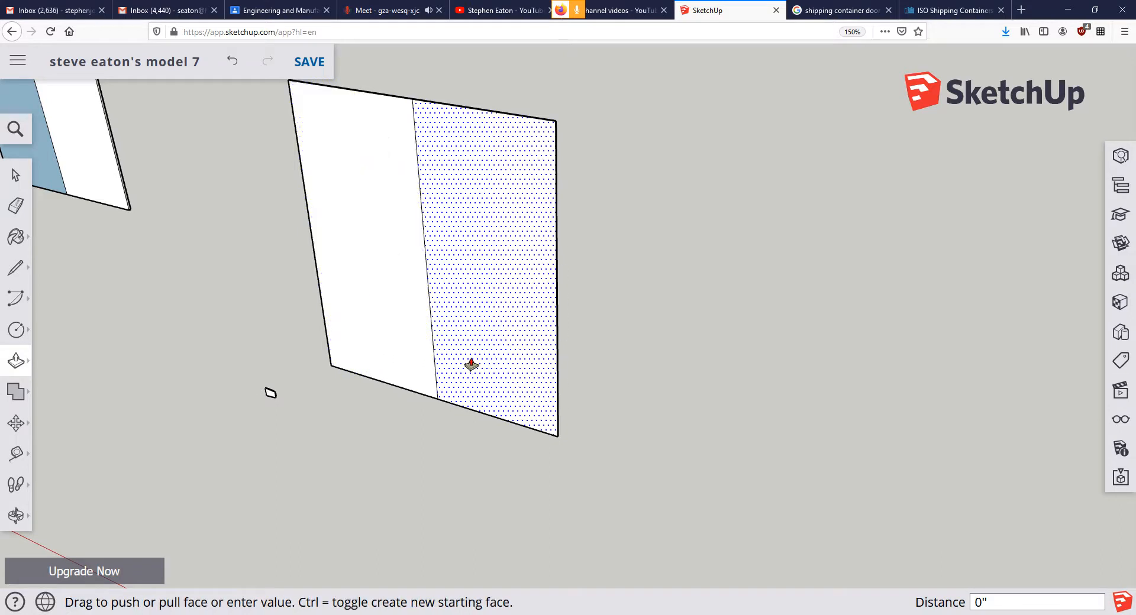
left_click_drag(470, 363, 458, 383)
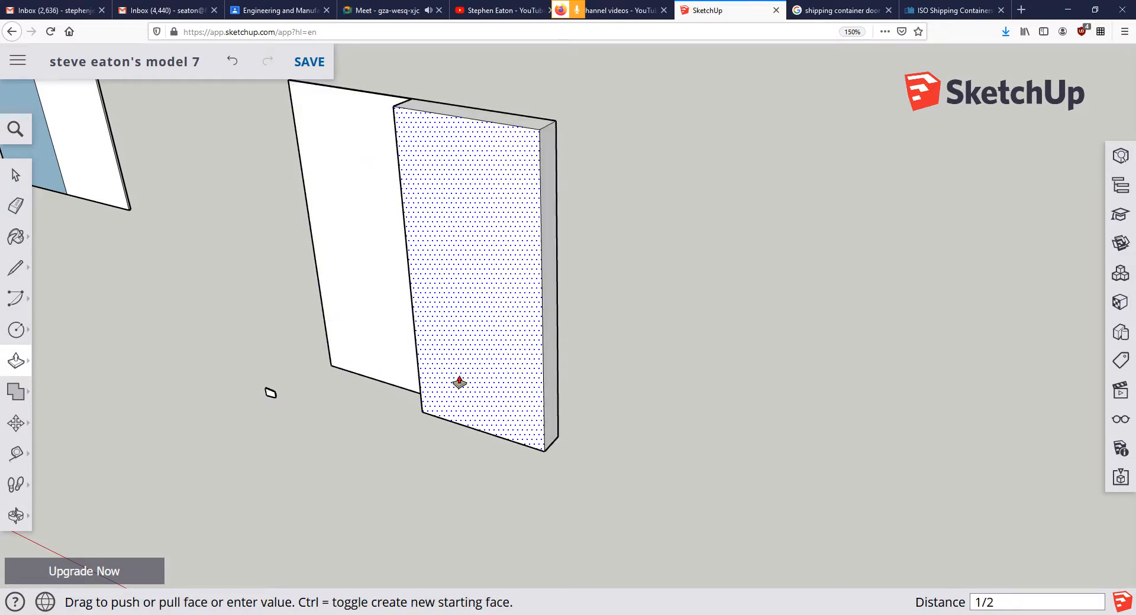
left_click_drag(458, 383, 458, 382)
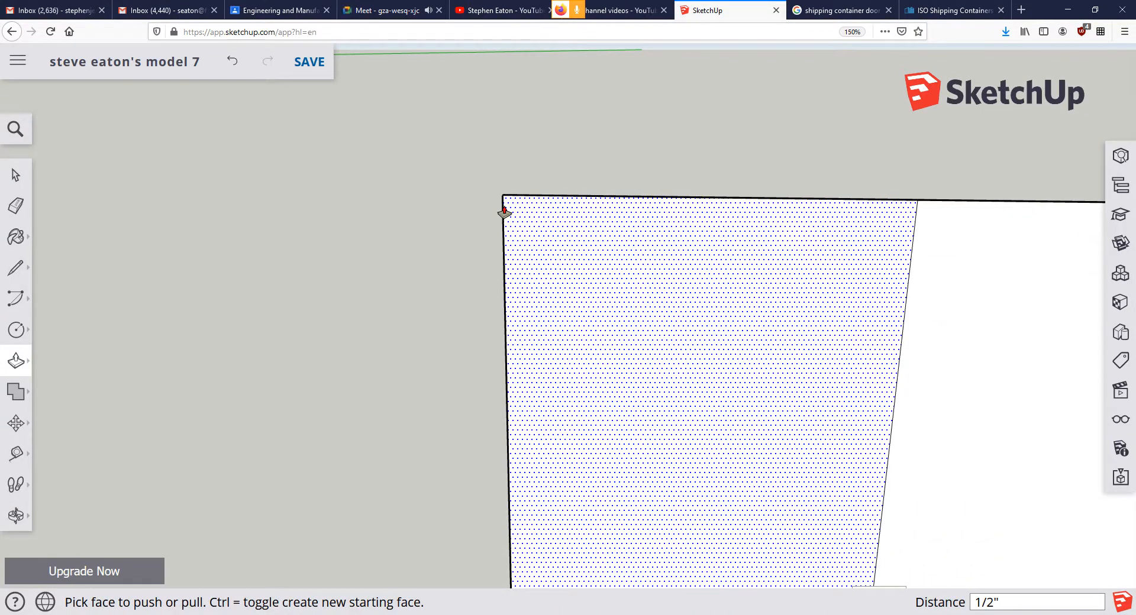
mouse_move(504, 227)
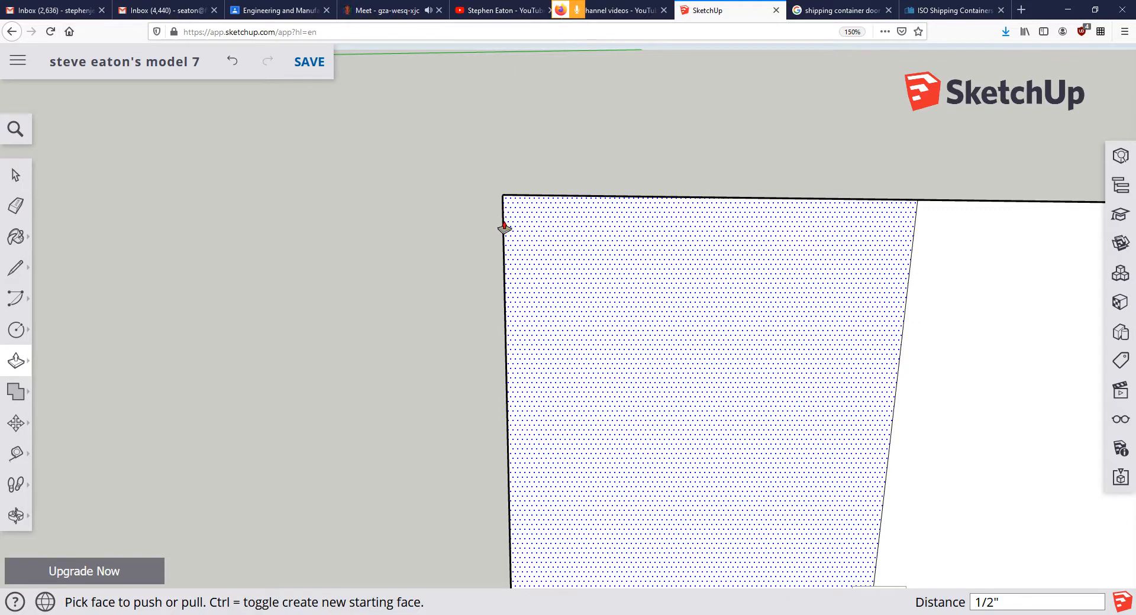
Step: Draw edges from the door's lower corner and the pin's top rim to form the hinge pin and barrel
left_click(15, 269)
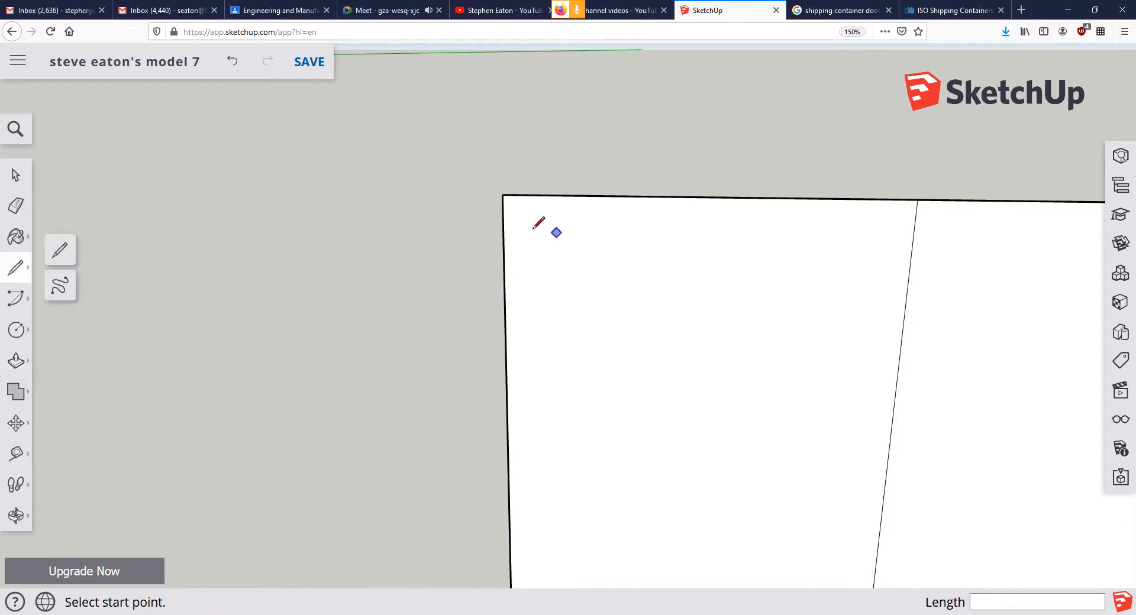
mouse_move(503, 195)
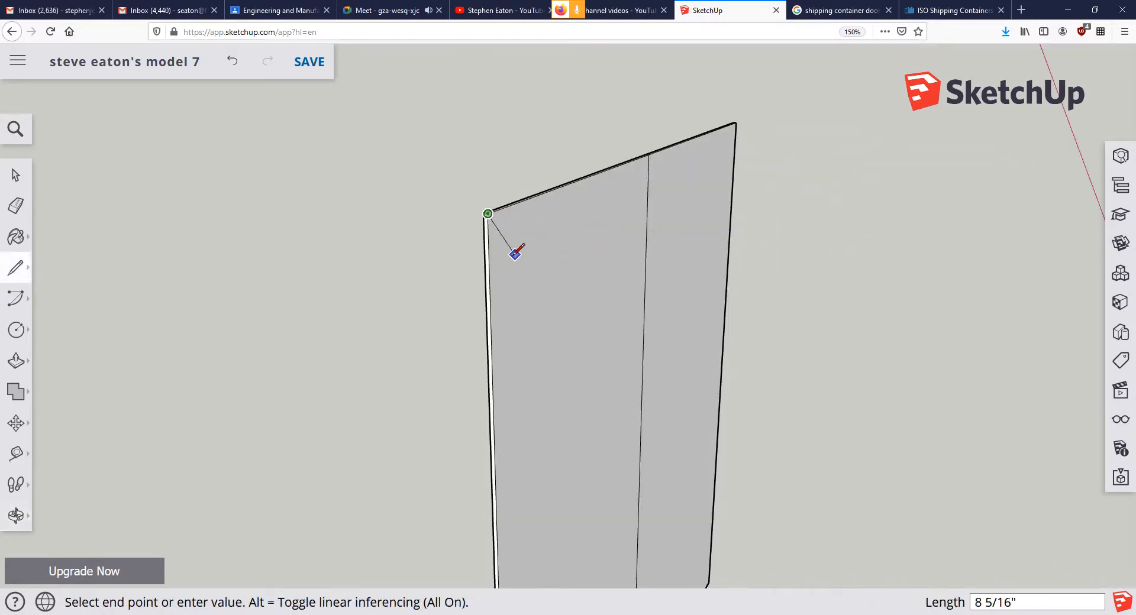
mouse_move(492, 243)
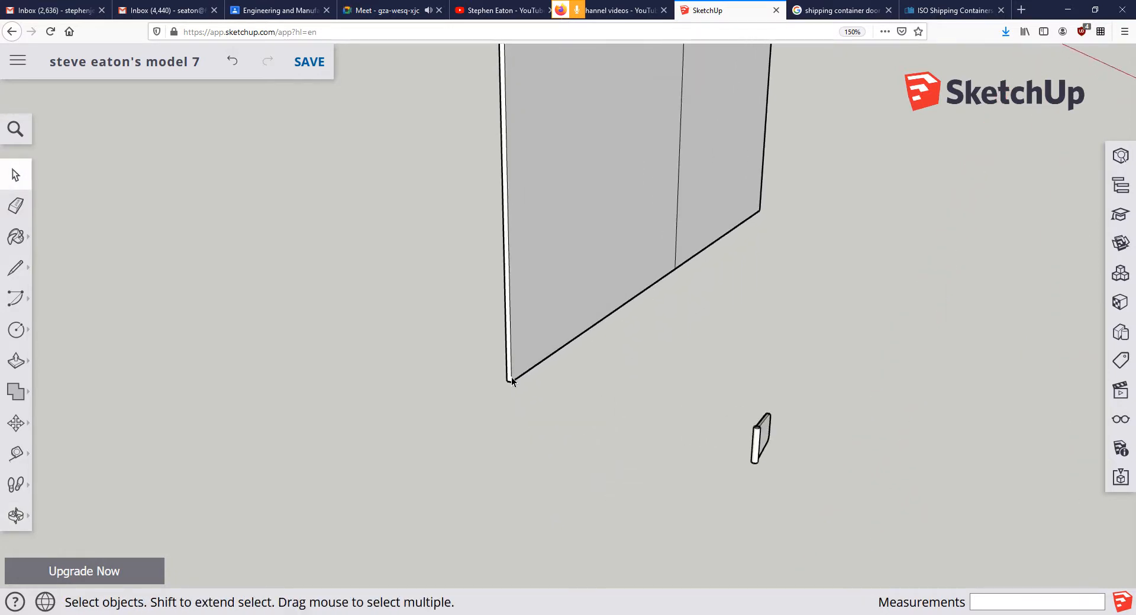
left_click(16, 268)
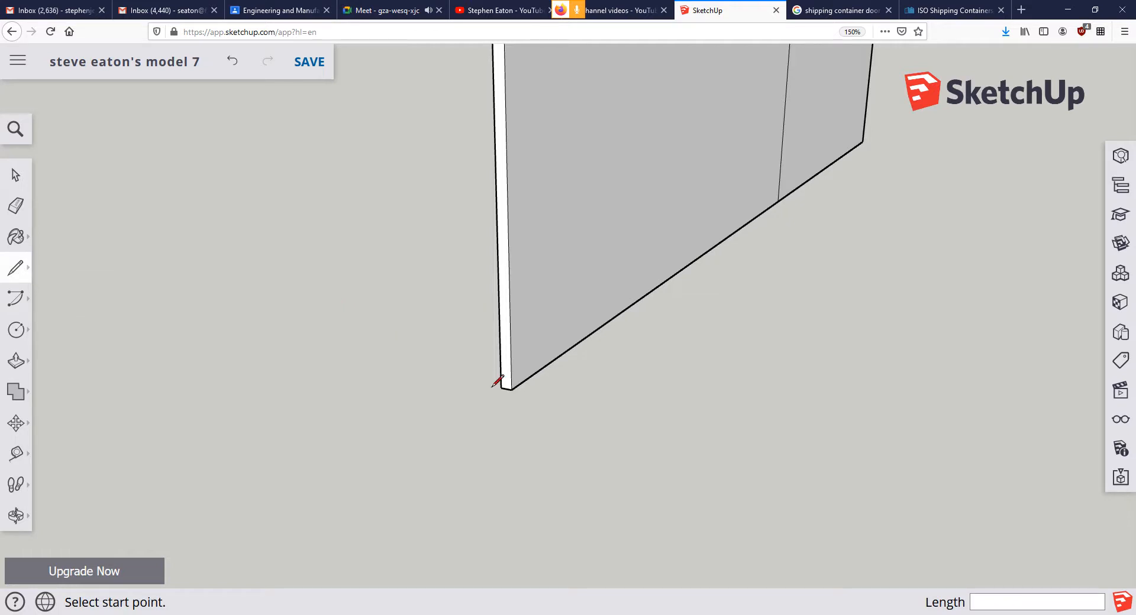
left_click(497, 384)
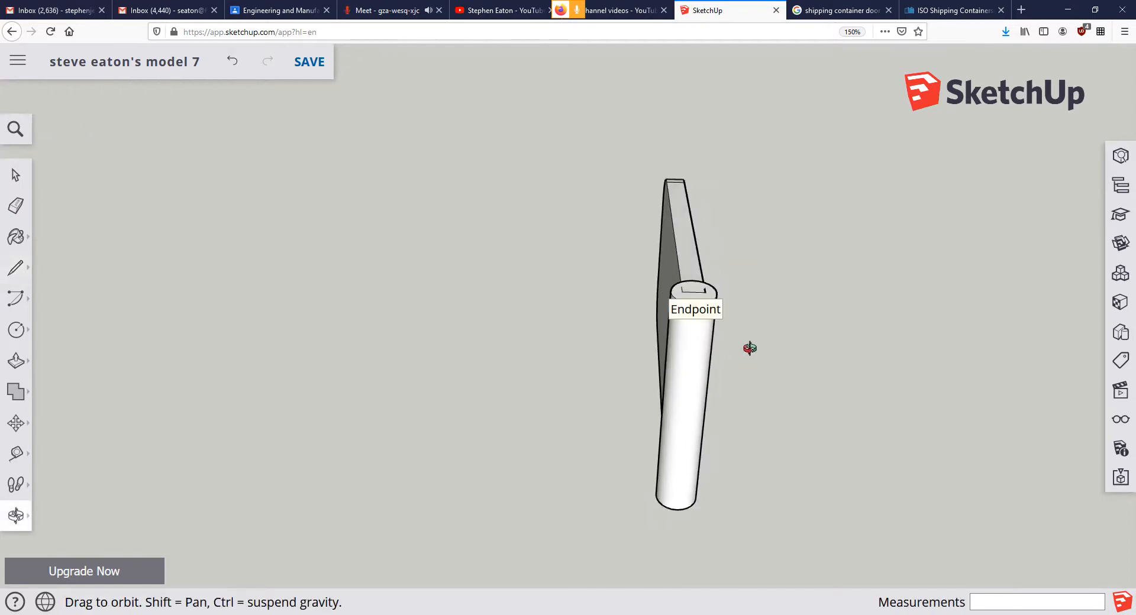
left_click(14, 269)
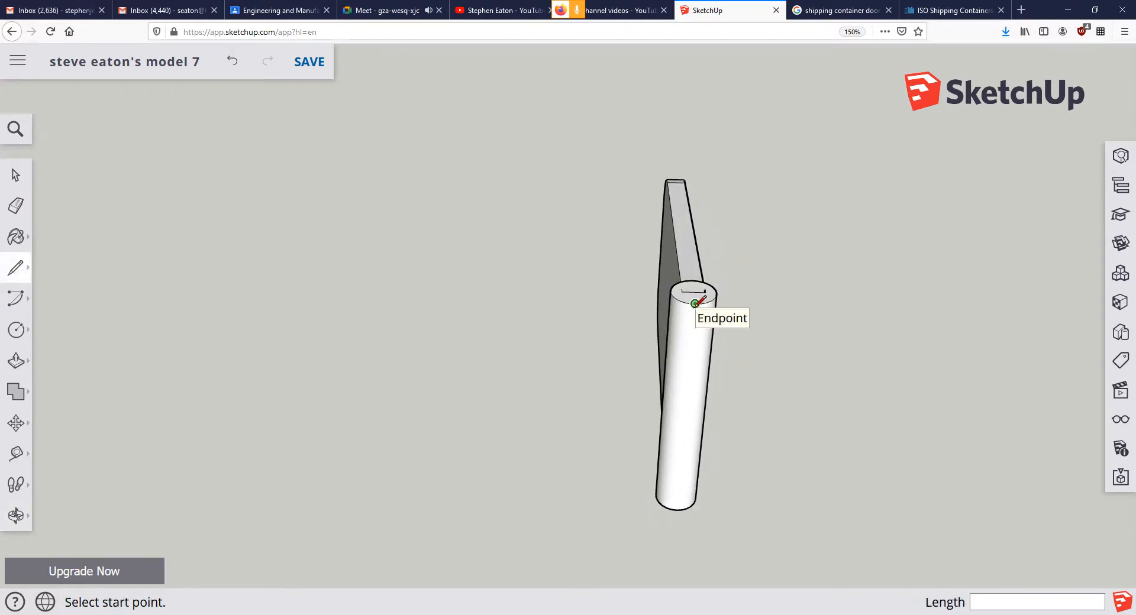
left_click(694, 302)
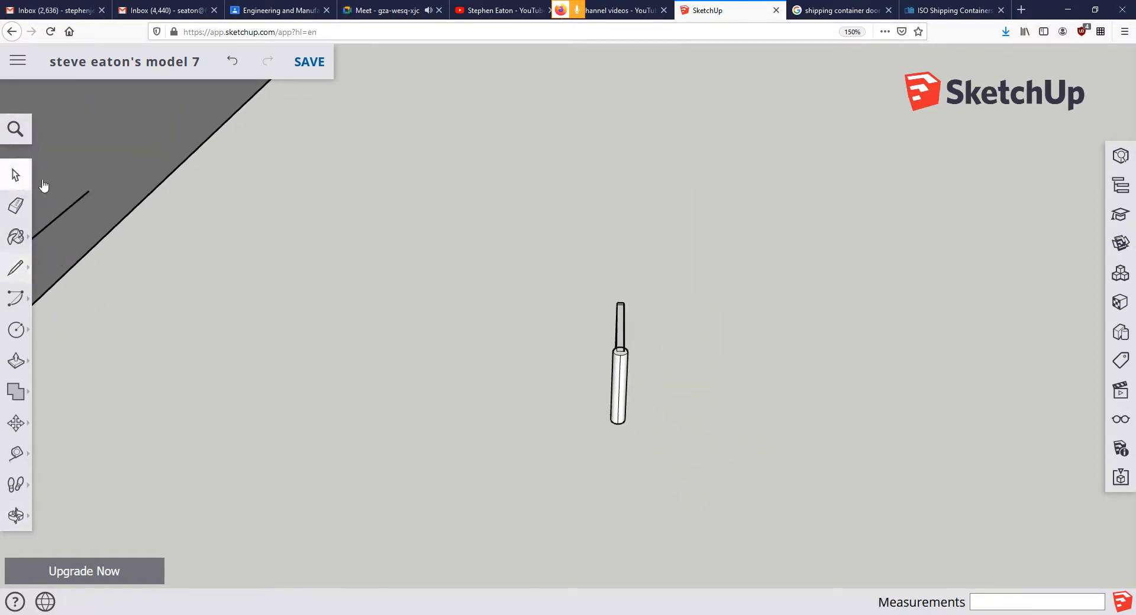
Step: Select the hinge pin, set it against the plate and move a hinge copy to the door's bottom corner
left_click(618, 362)
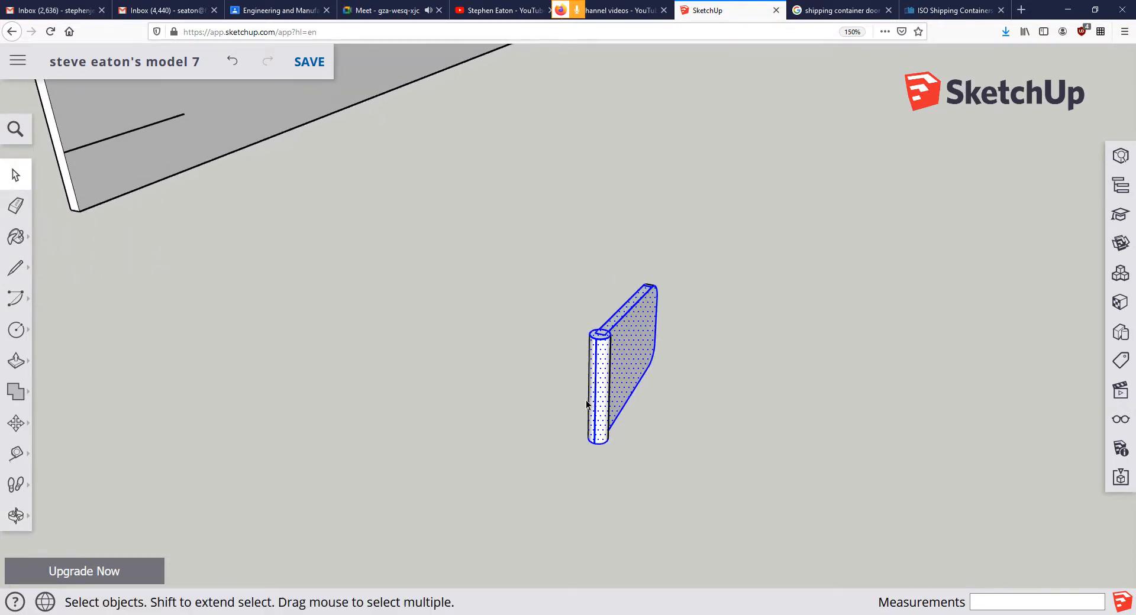
left_click(11, 423)
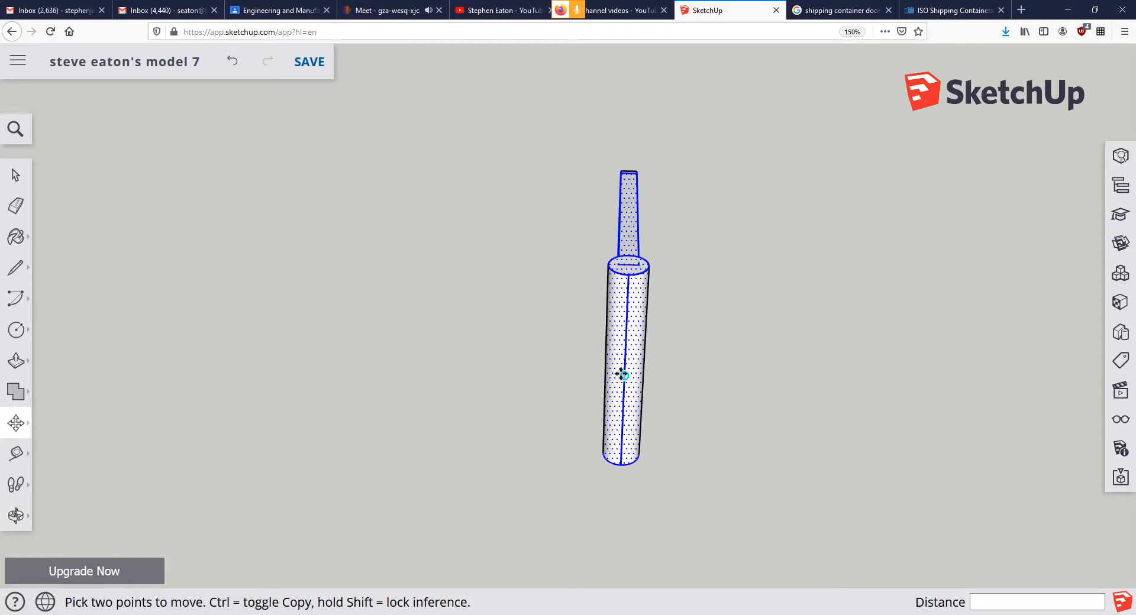
left_click_drag(621, 372, 557, 319)
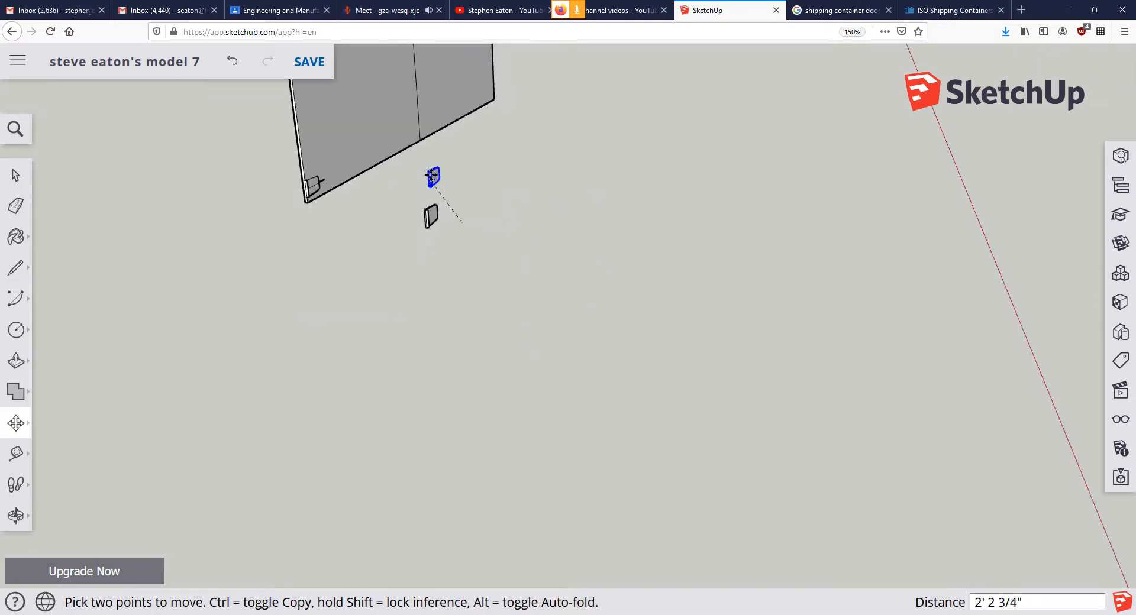
left_click_drag(434, 174, 485, 457)
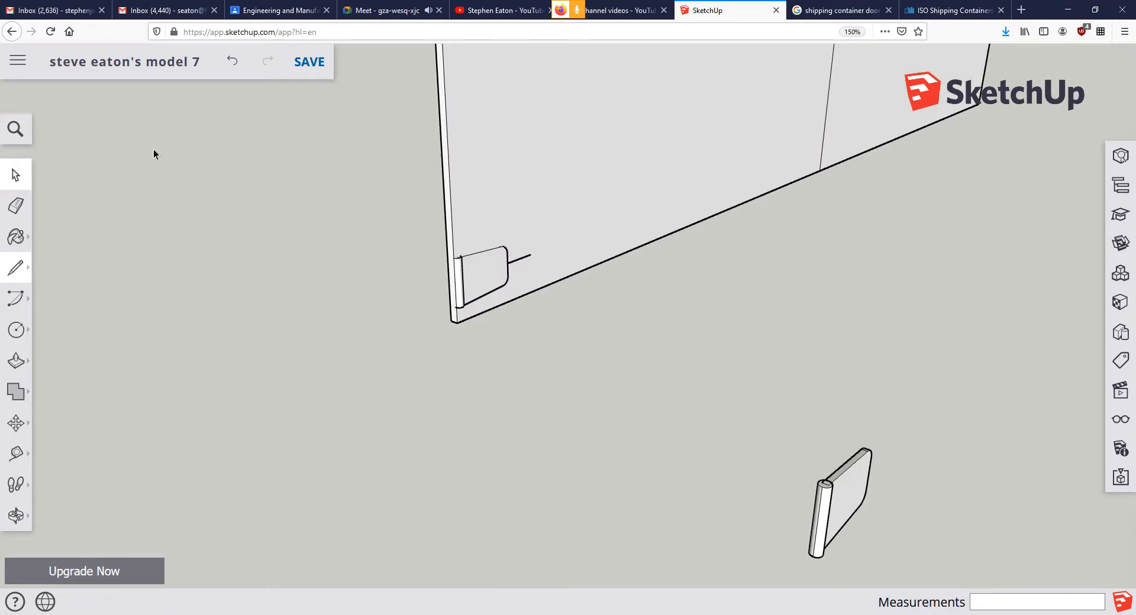
Step: Draw a vertical guide edge of length 8'5 beside the door
left_click(445, 123)
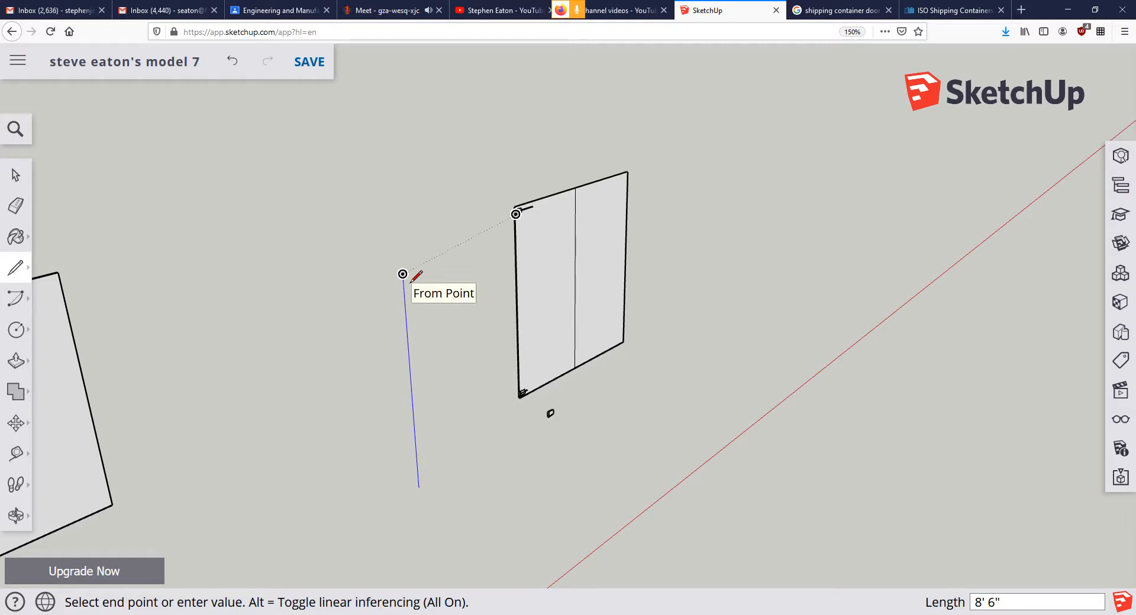
type("8'5")
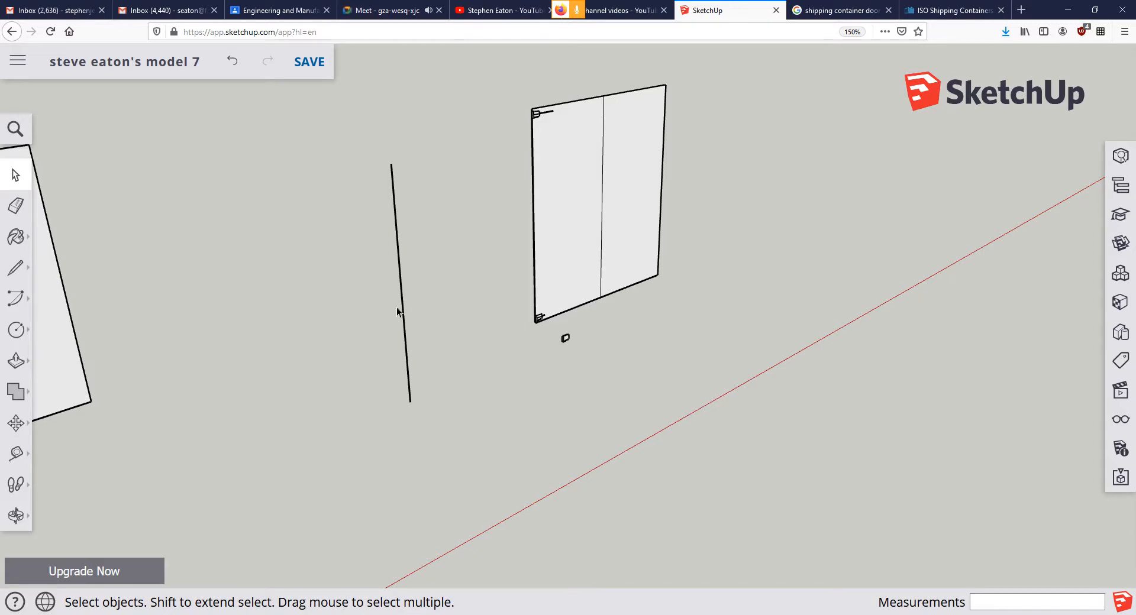
mouse_move(399, 334)
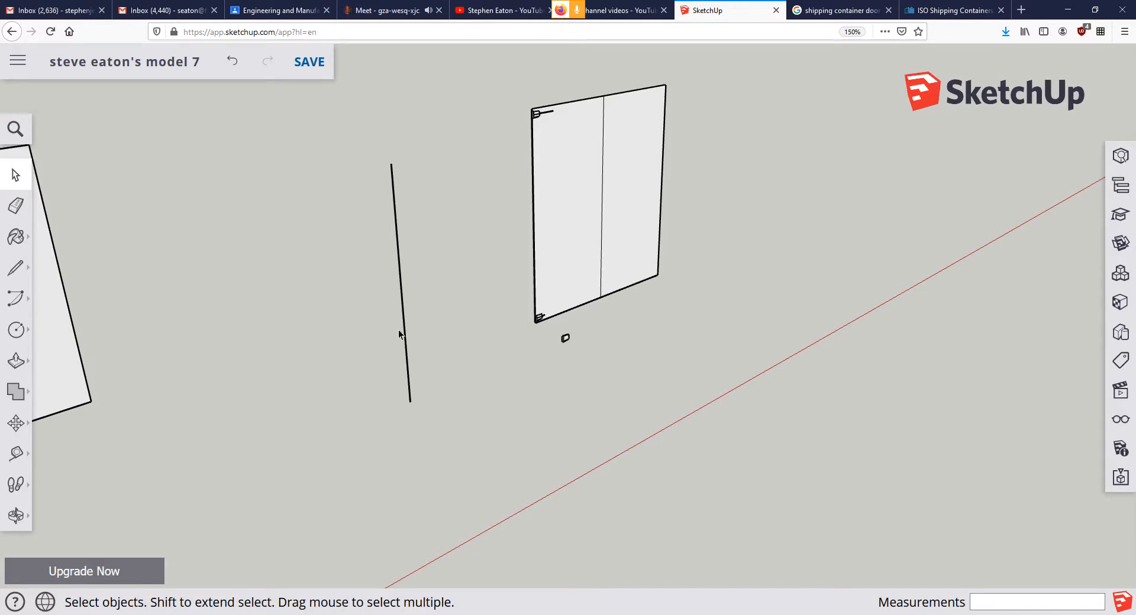
mouse_move(404, 295)
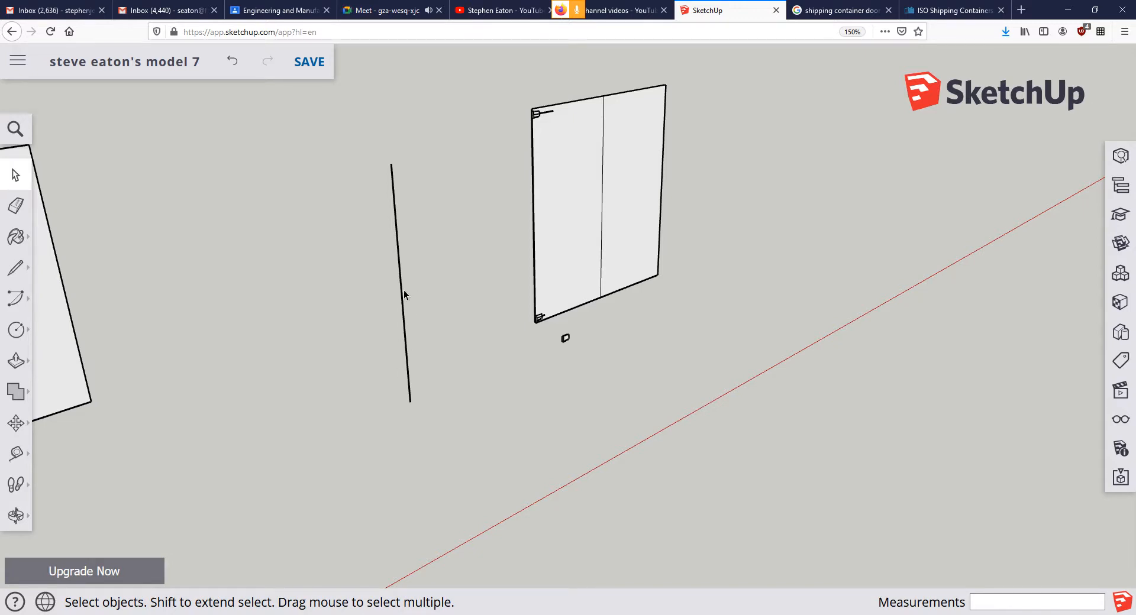
Step: Divide the vertical guide edge into 3 equal segments
left_click(400, 283)
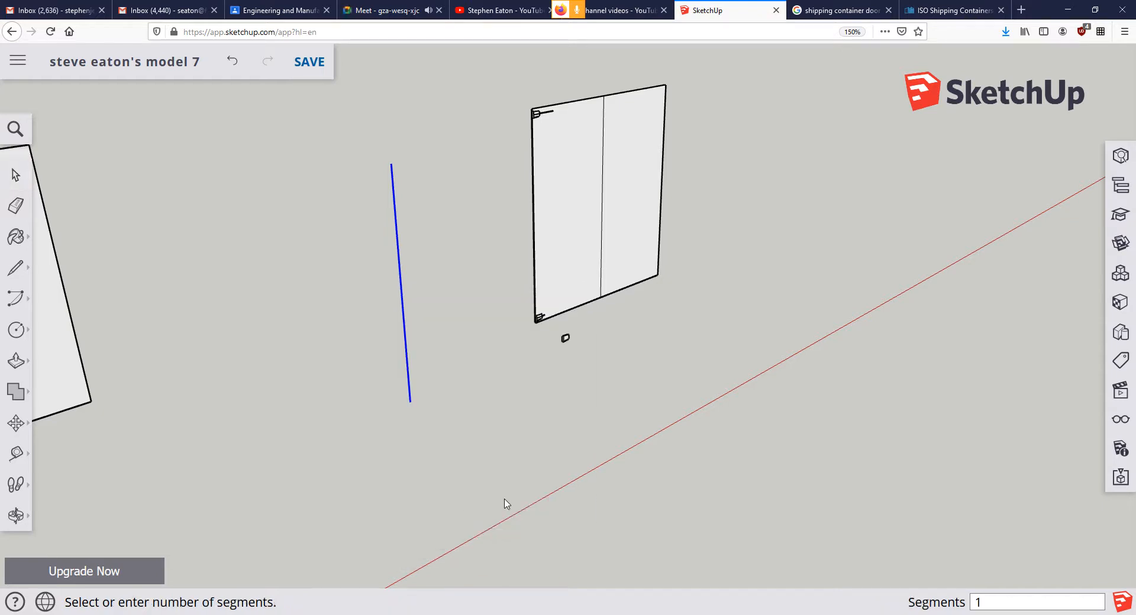
left_click(1037, 603)
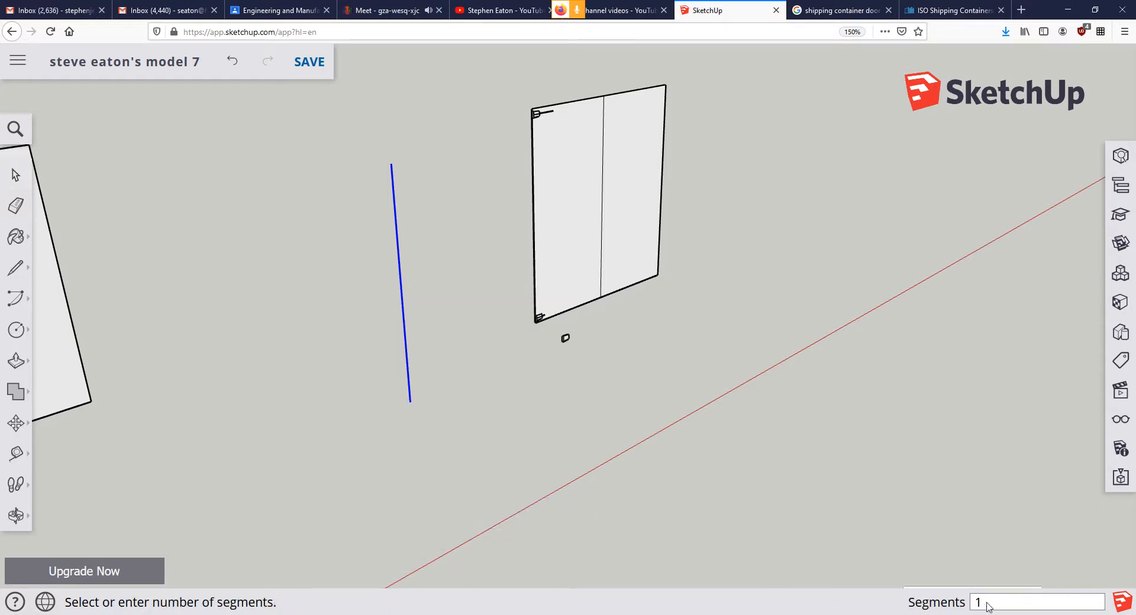
type("3")
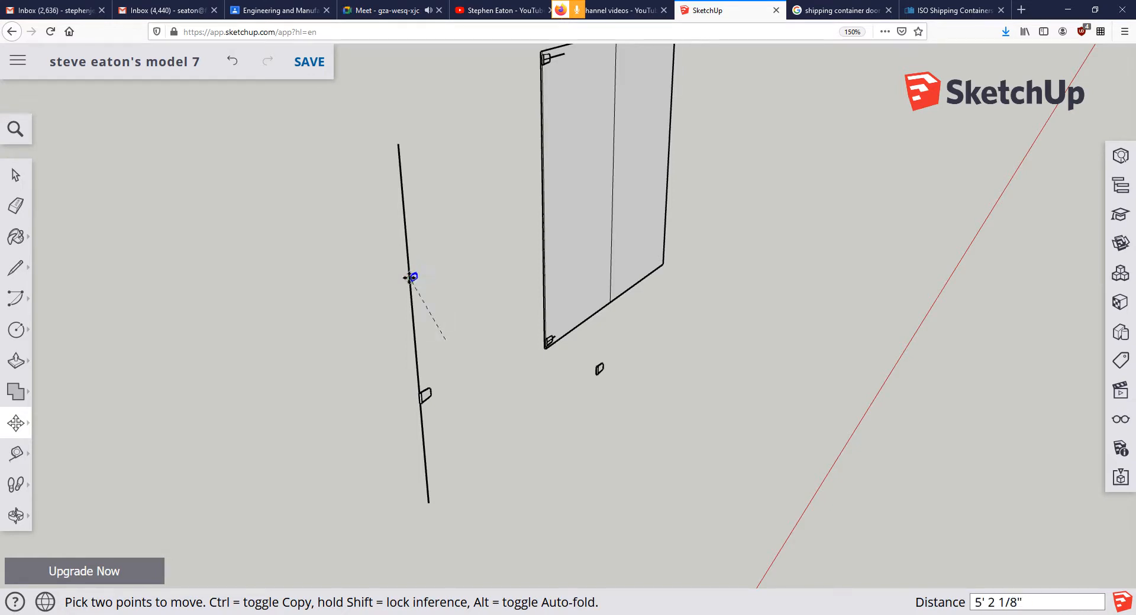
mouse_move(419, 279)
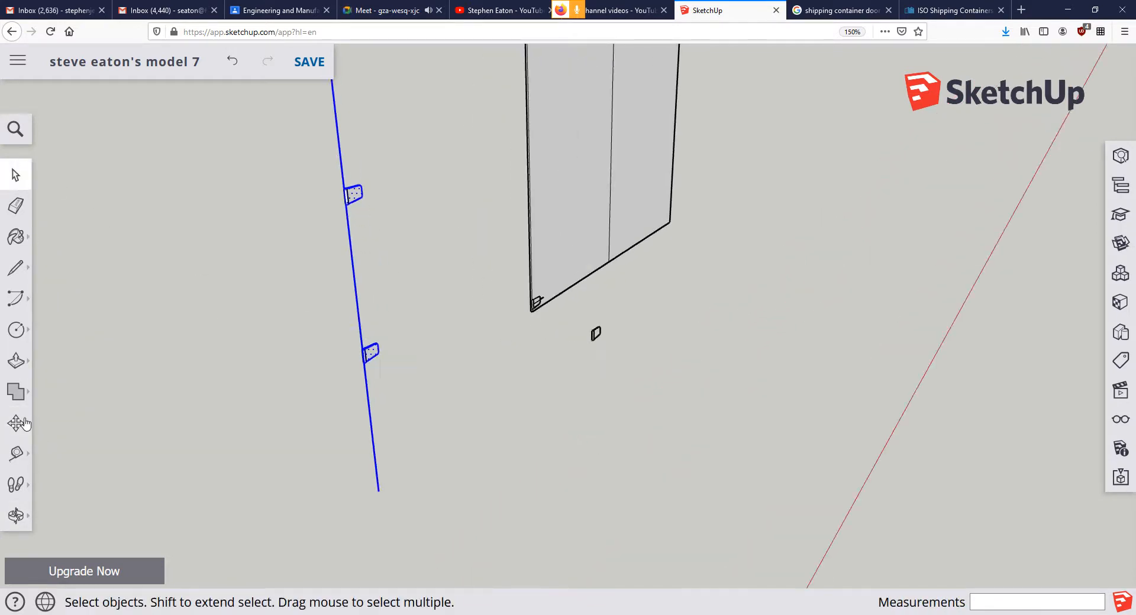
Step: Move the two middle hinges from the guide line onto the door edge
left_click(17, 424)
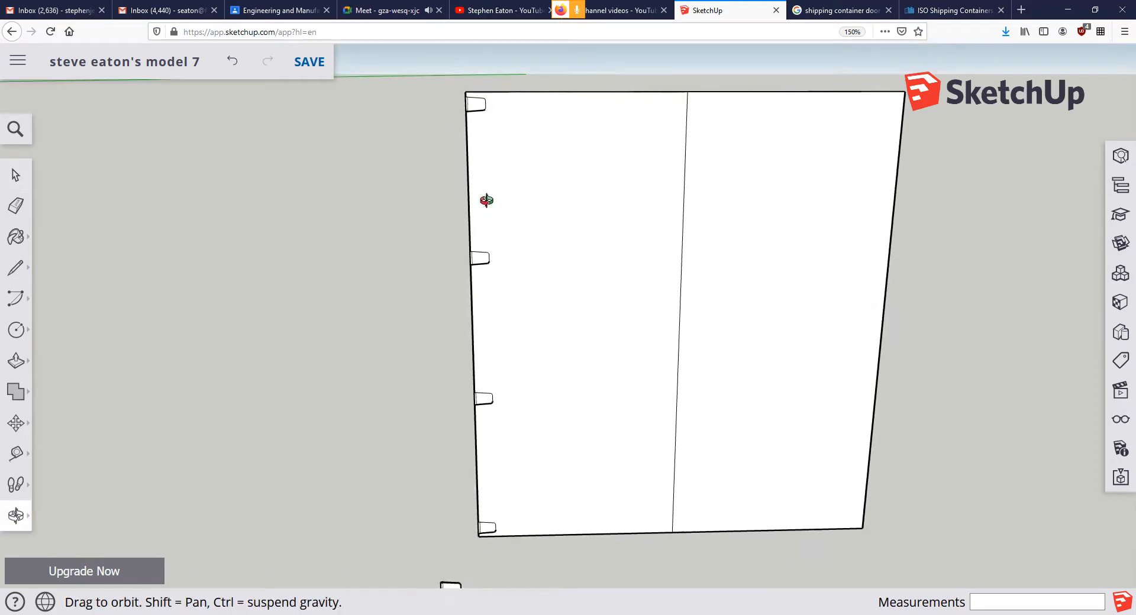
Step: Make the four selected hinges a component named Hinges 4
left_click(15, 175)
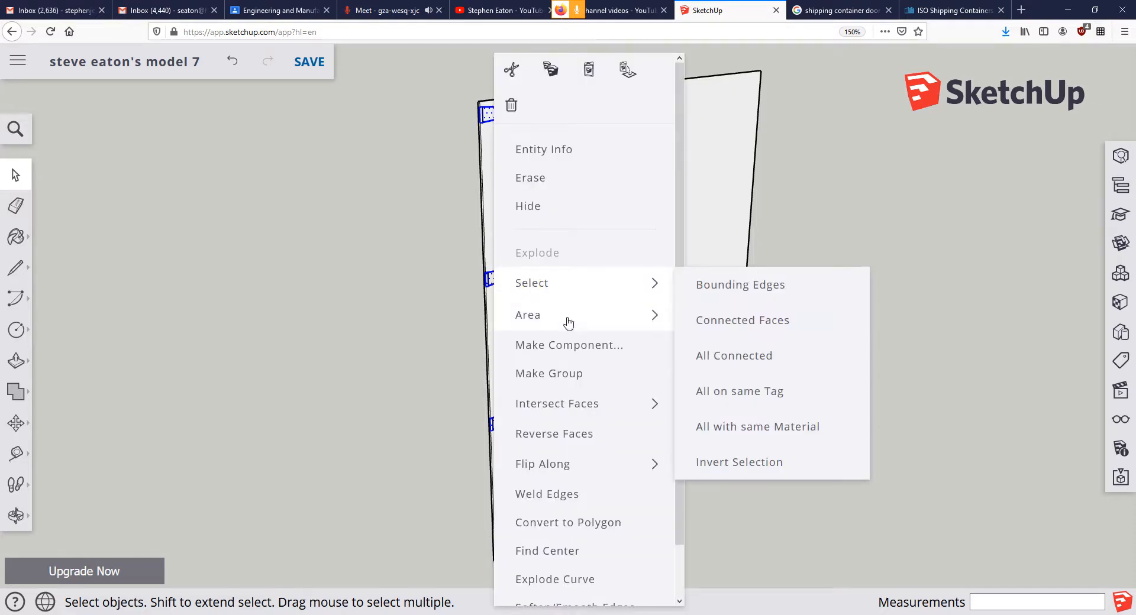
left_click(569, 346)
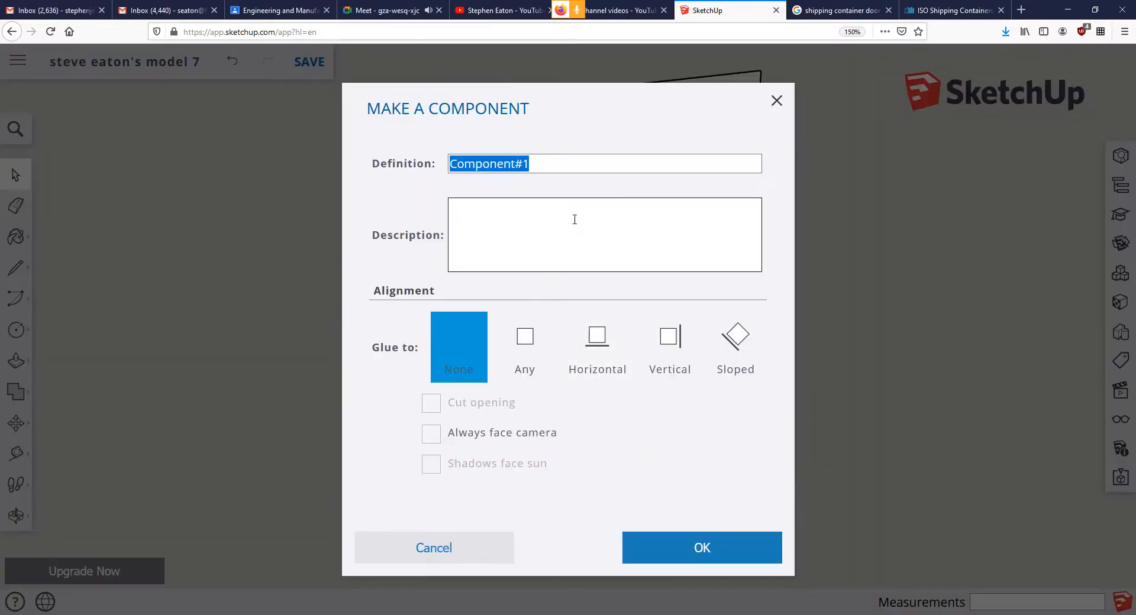
type("Hinges 4")
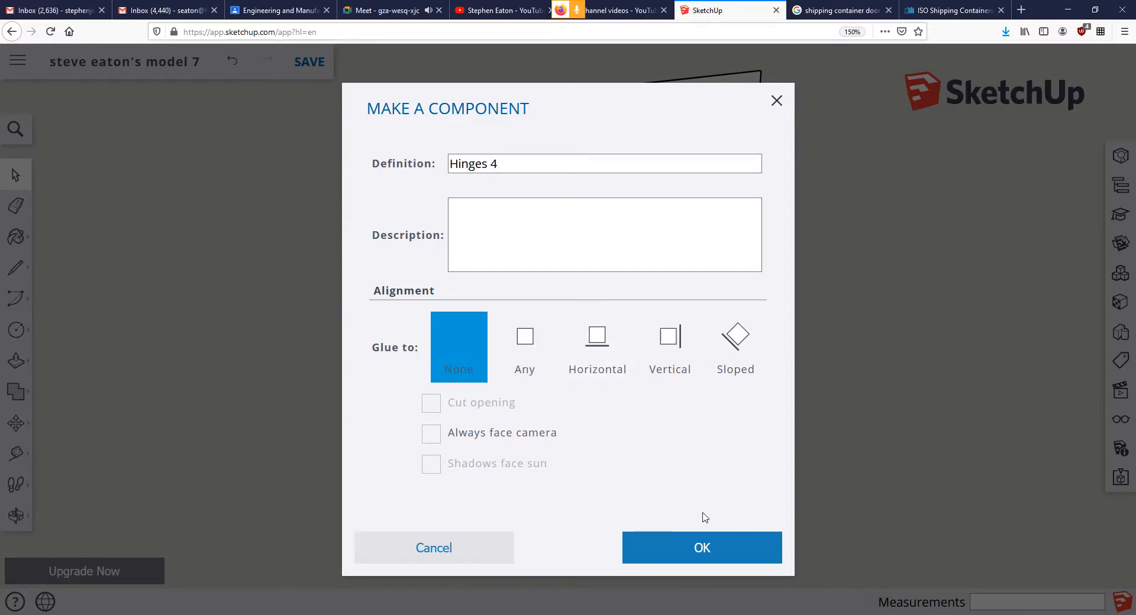
left_click(700, 547)
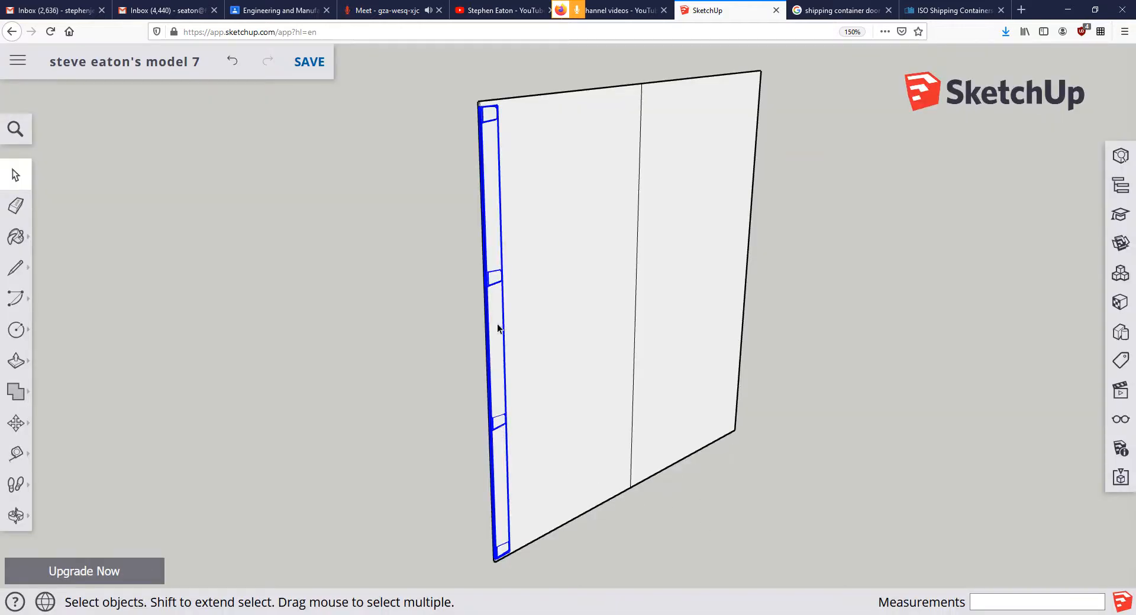
Step: Enter the Hinges 4 component for editing
right_click(498, 328)
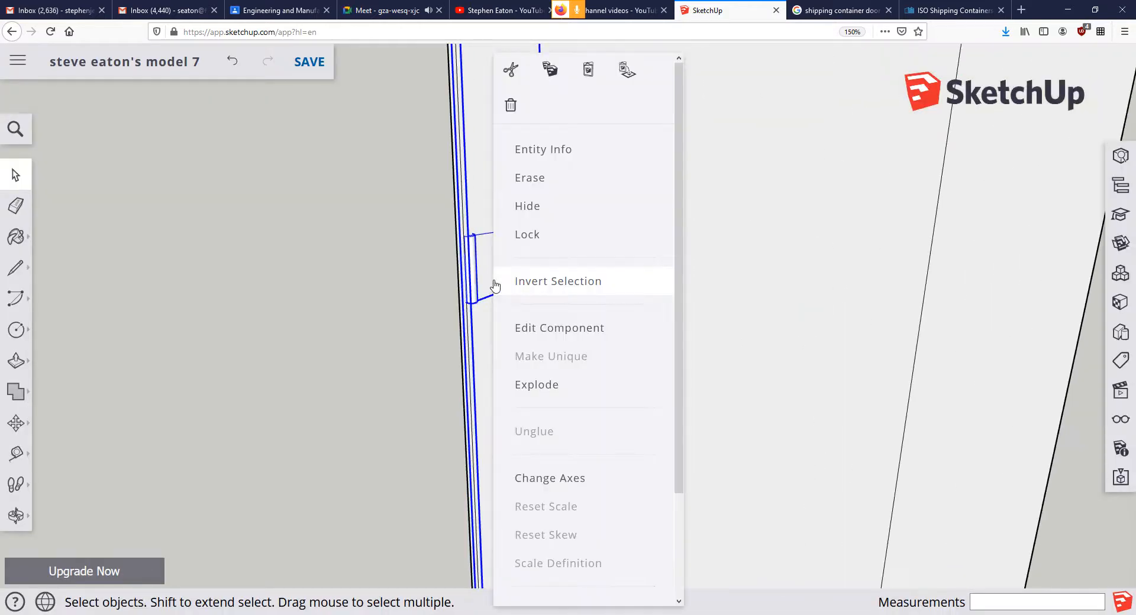
left_click(558, 281)
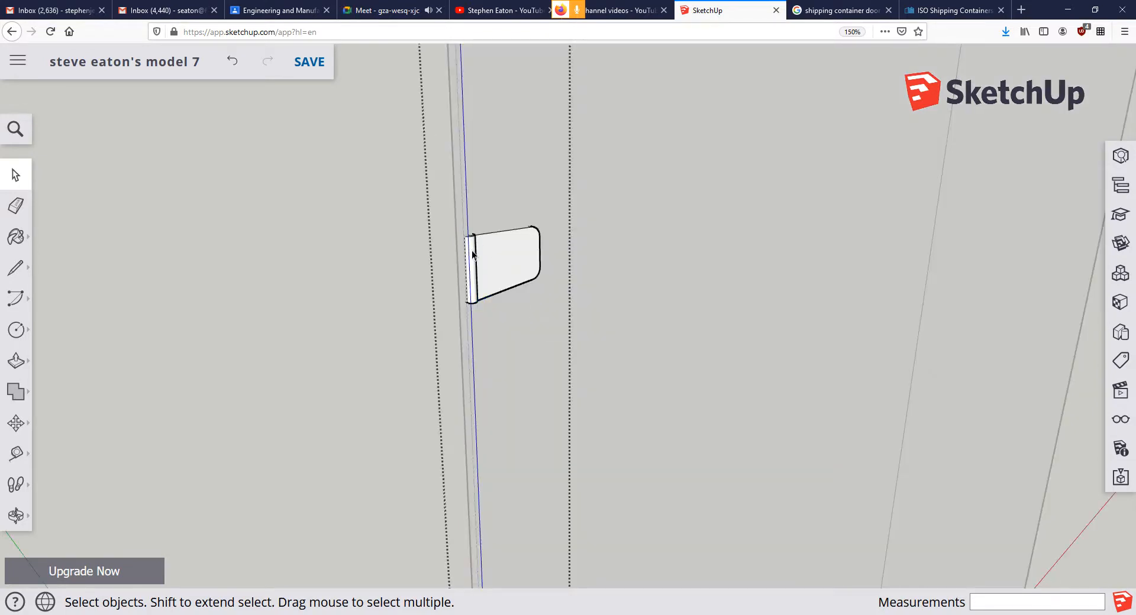